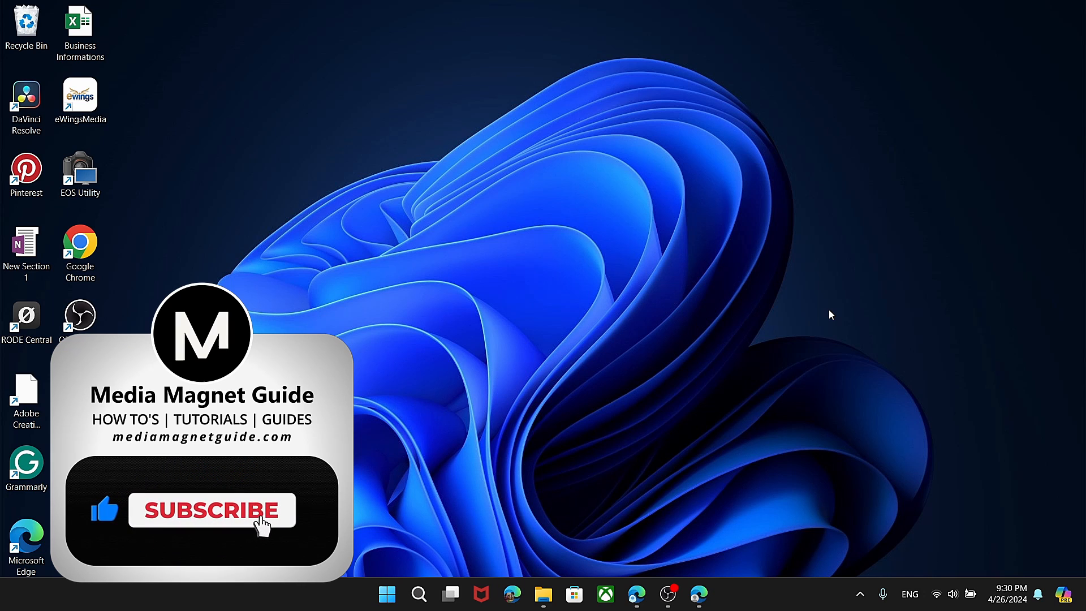
Apply the Simple Budget template to the untitled page from the Templates gallery
{"action": "left_click", "coordinate": [210, 510]}
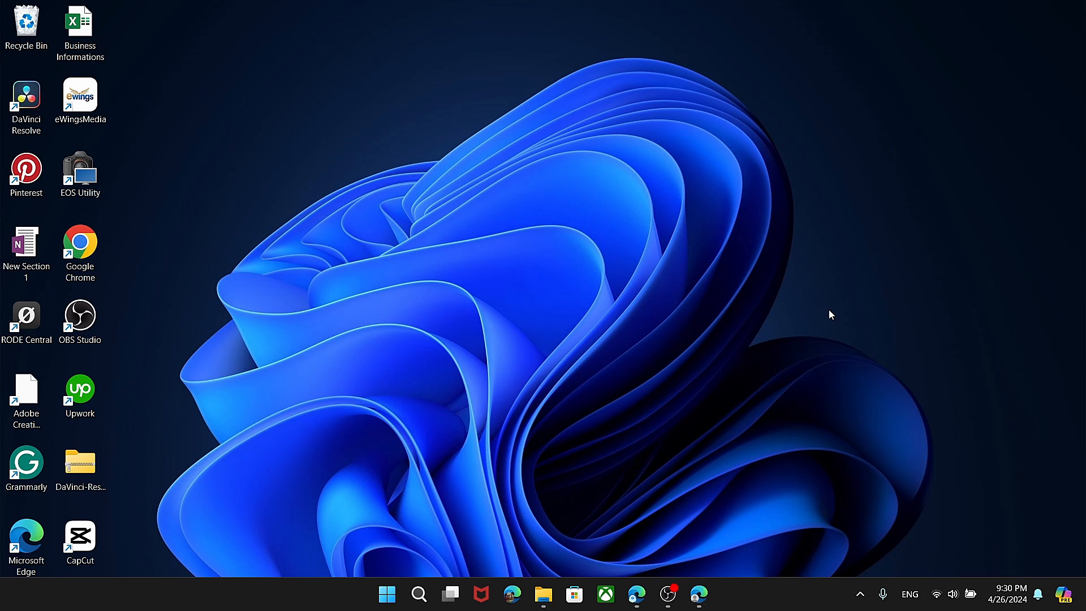
{"action": "mouse_move", "coordinate": [745, 518]}
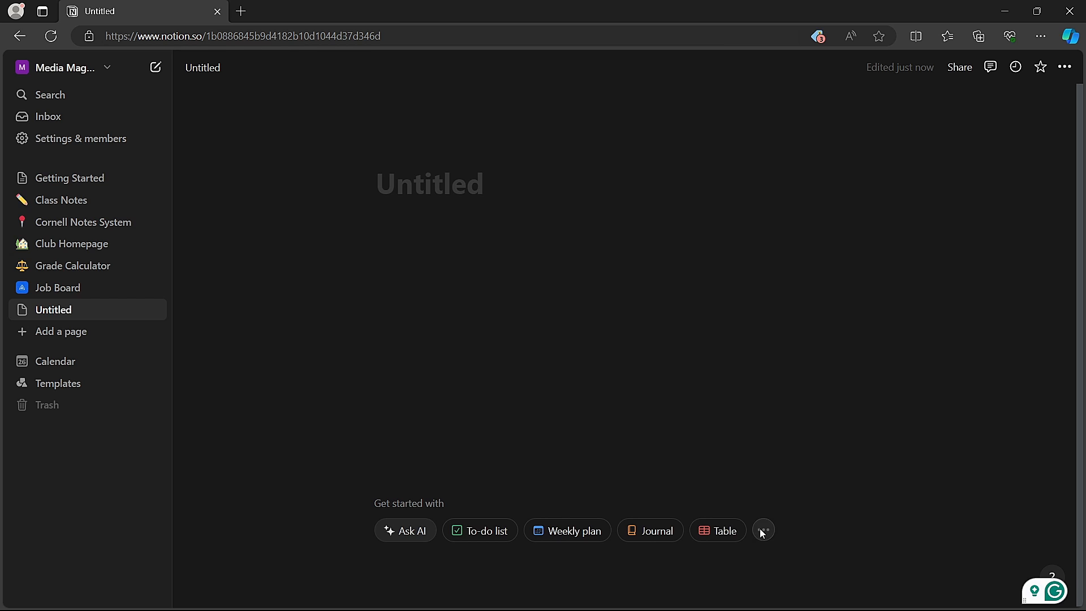
{"action": "left_click", "coordinate": [763, 531]}
{"action": "type", "text": "simple budge"}
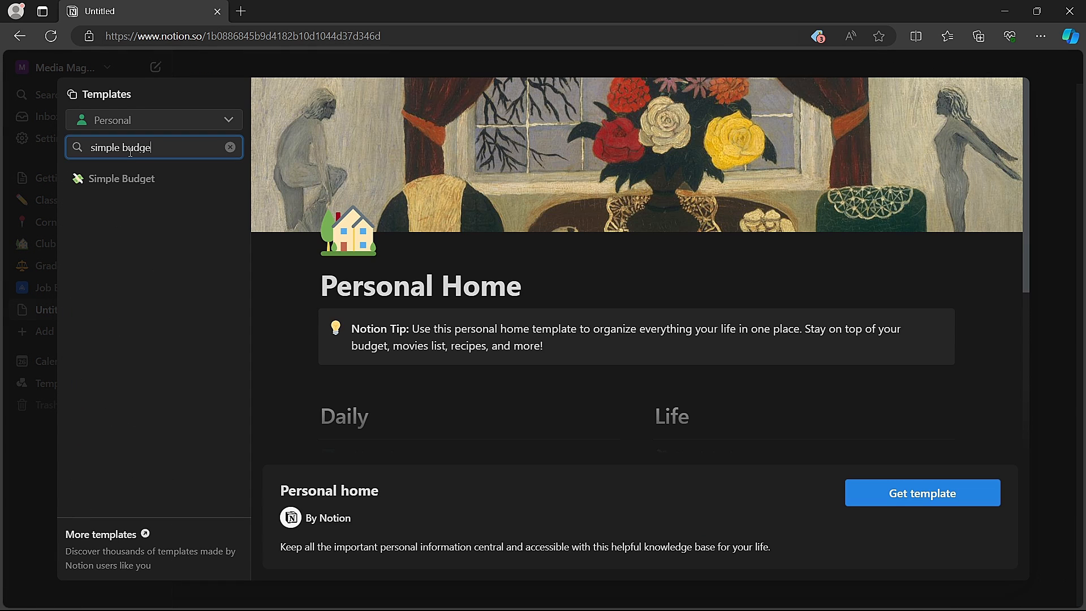
{"action": "left_click", "coordinate": [121, 178]}
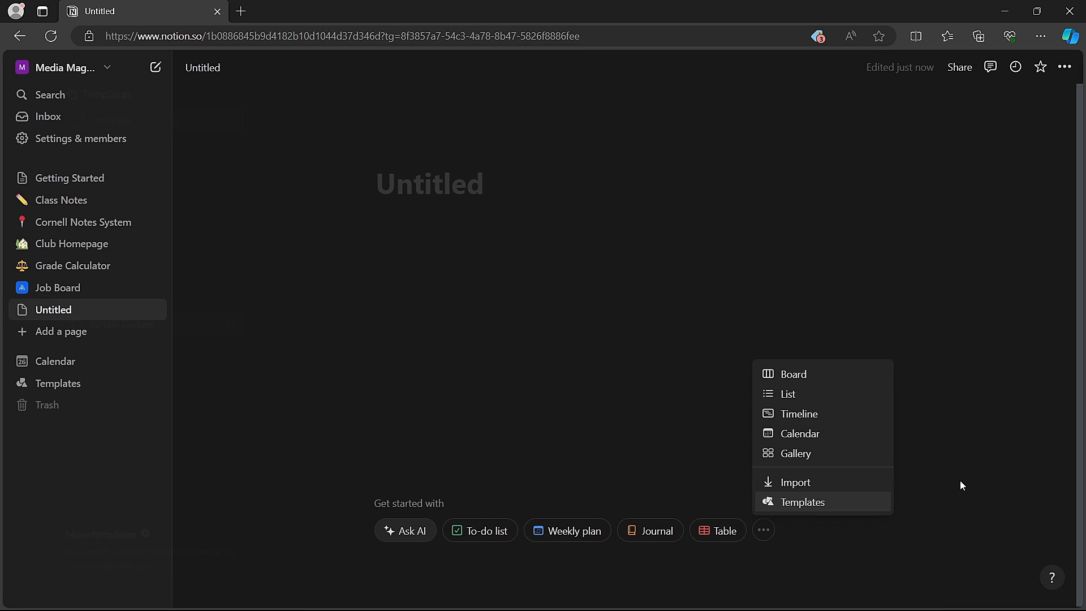
{"action": "left_click", "coordinate": [802, 502]}
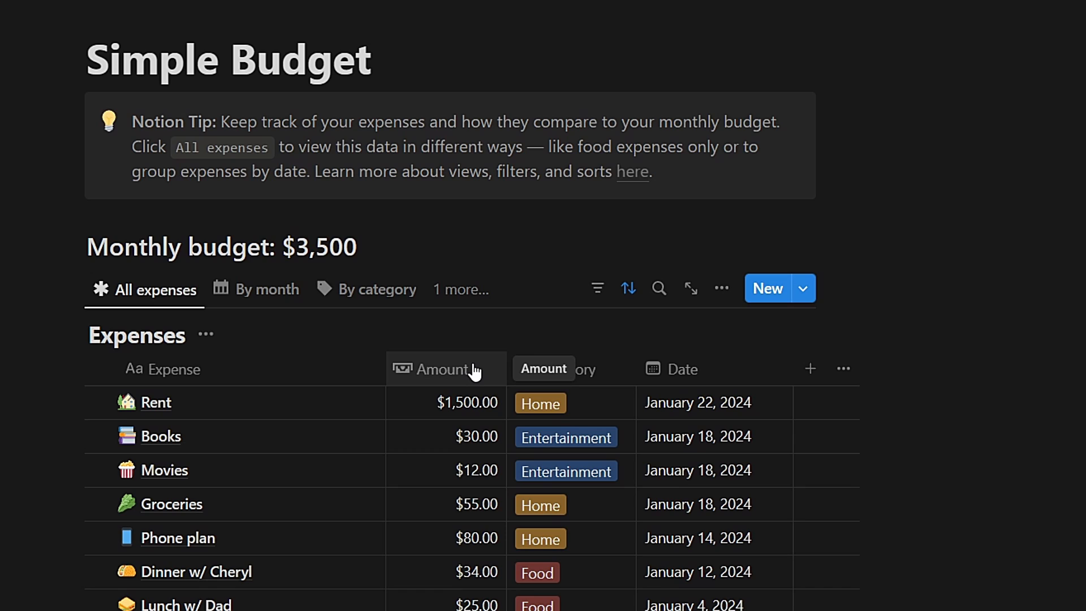
Open Edit property for the Amount column, currently a US Dollar number field
{"action": "left_click", "coordinate": [445, 368]}
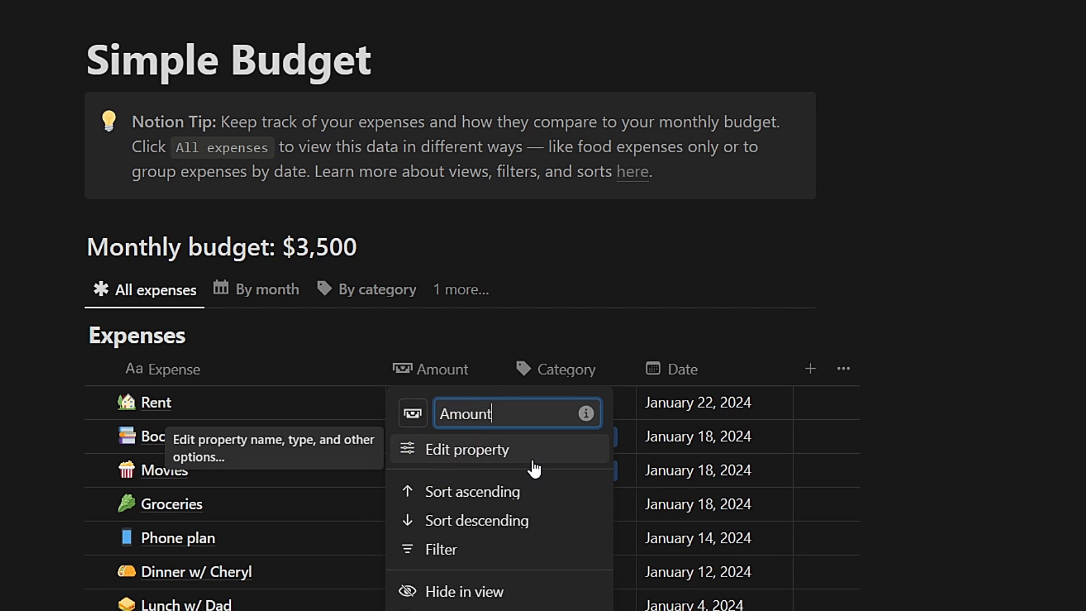
{"action": "left_click", "coordinate": [467, 450]}
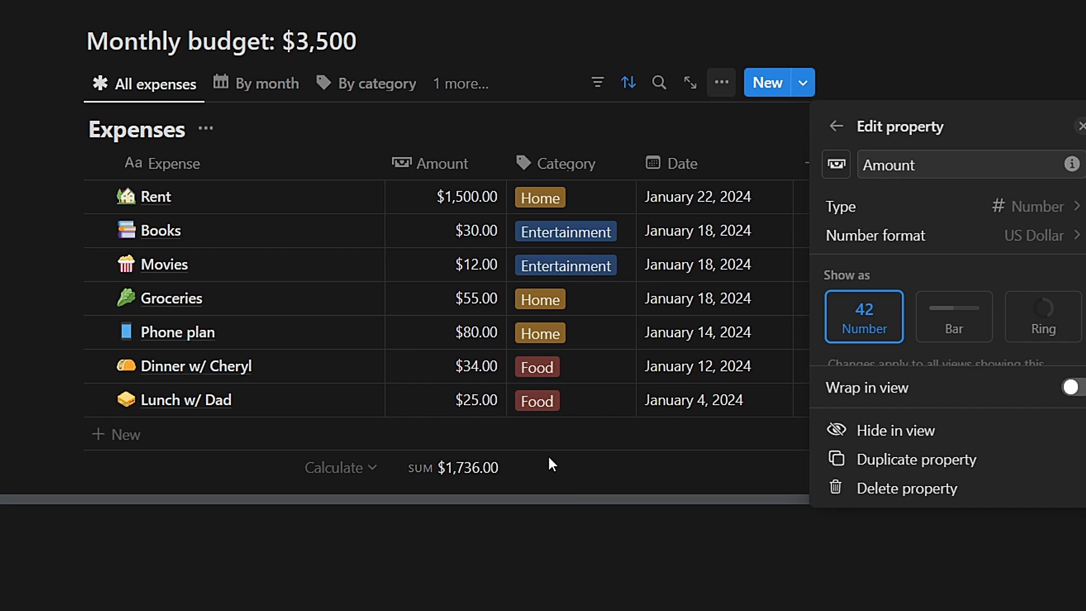
{"action": "mouse_move", "coordinate": [929, 213]}
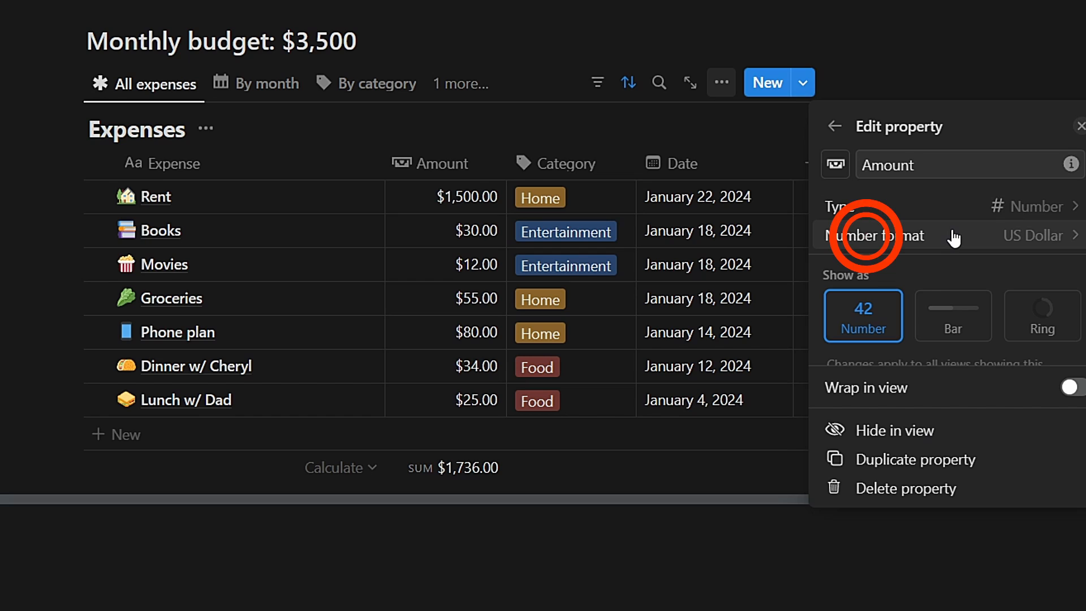
Change the Amount property's number format to Euro and close the settings panel
{"action": "left_click", "coordinate": [1031, 236]}
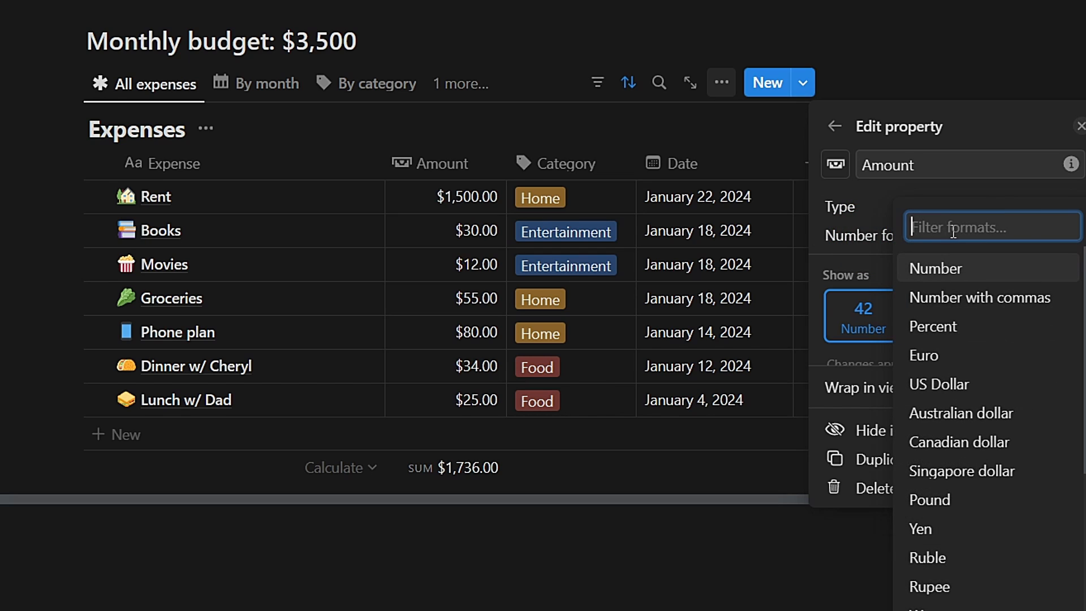
{"action": "mouse_move", "coordinate": [960, 442]}
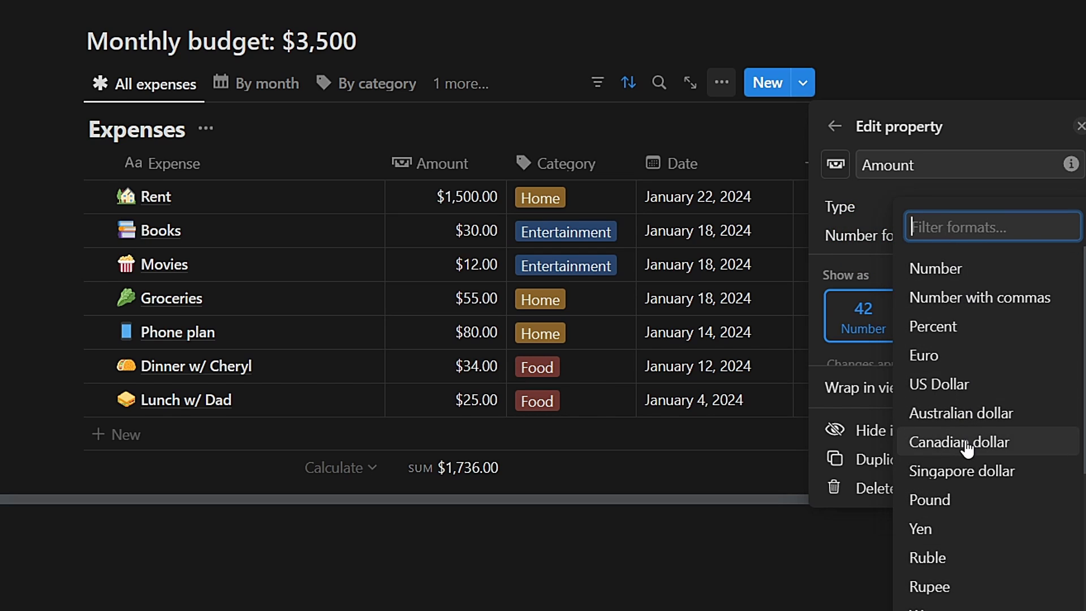
{"action": "mouse_move", "coordinate": [960, 356]}
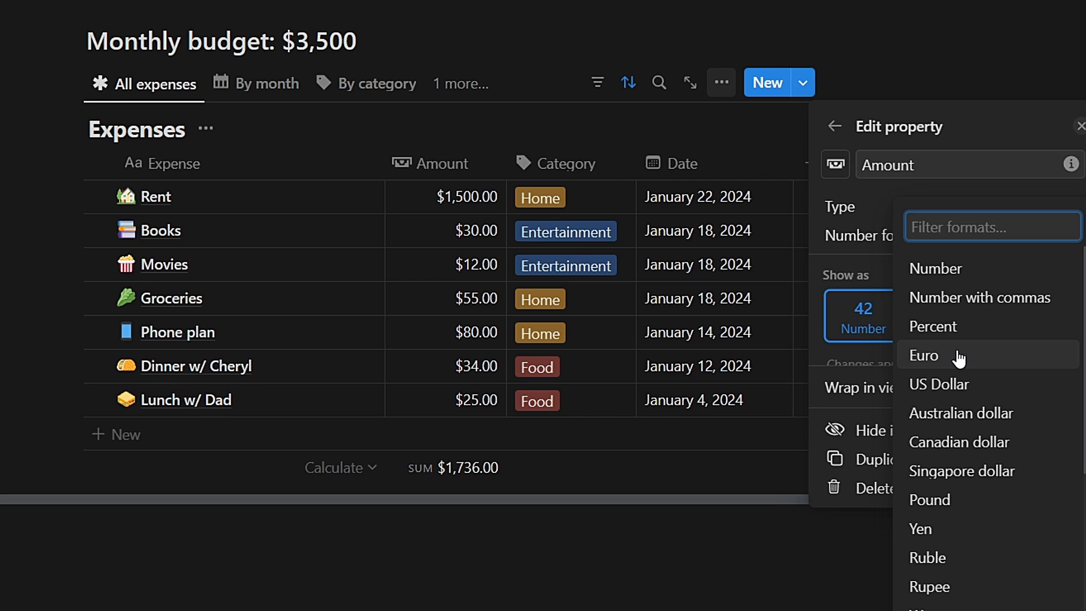
{"action": "left_click", "coordinate": [924, 355]}
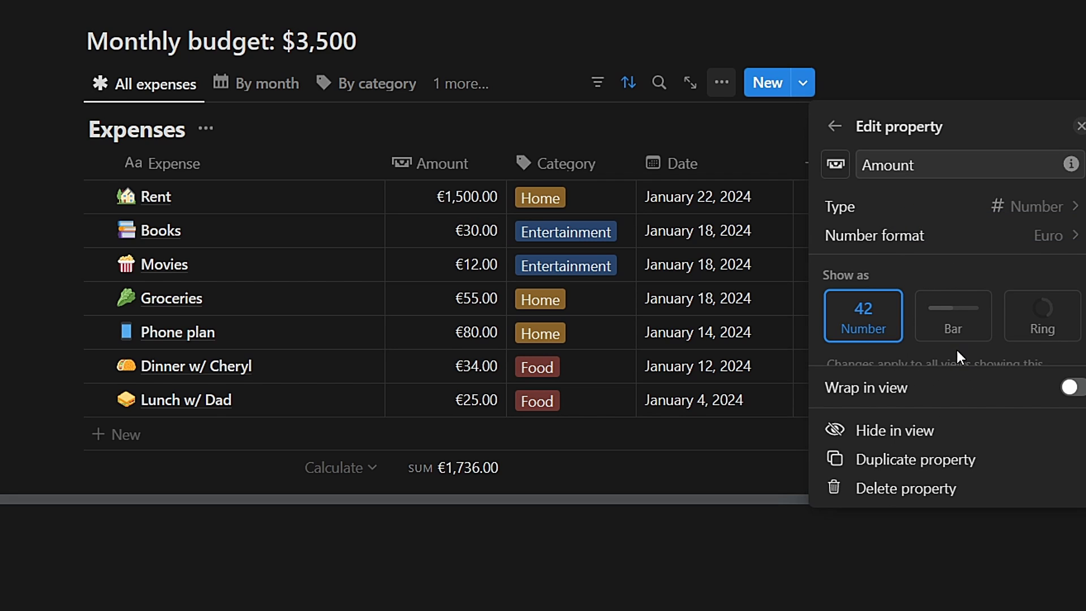
{"action": "left_click", "coordinate": [1078, 126]}
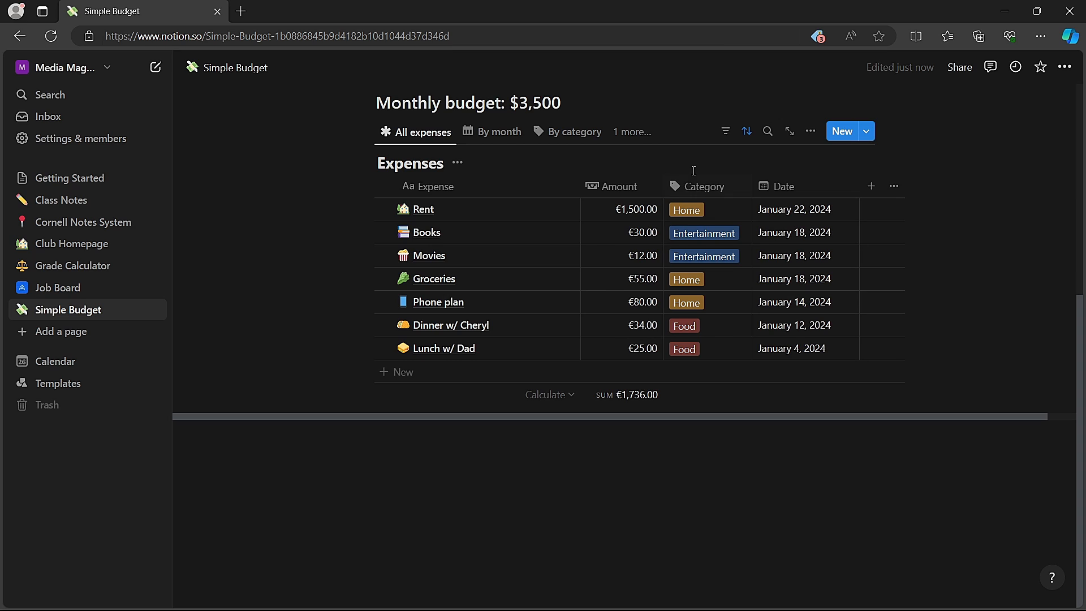
{"action": "scroll", "scroll_direction": "up", "scroll_amount": 3}
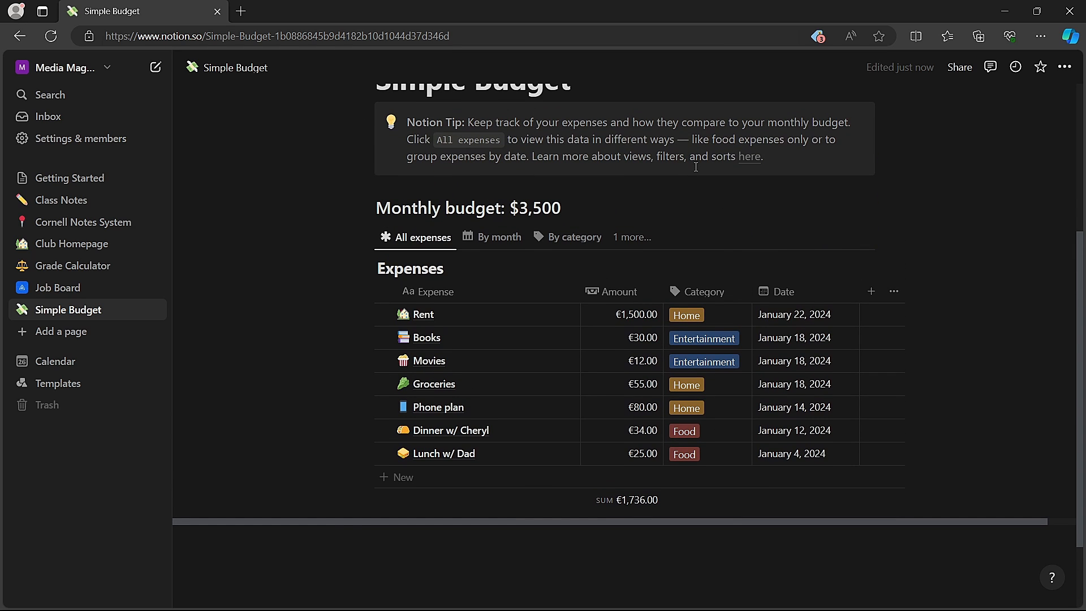
{"action": "mouse_move", "coordinate": [1034, 151]}
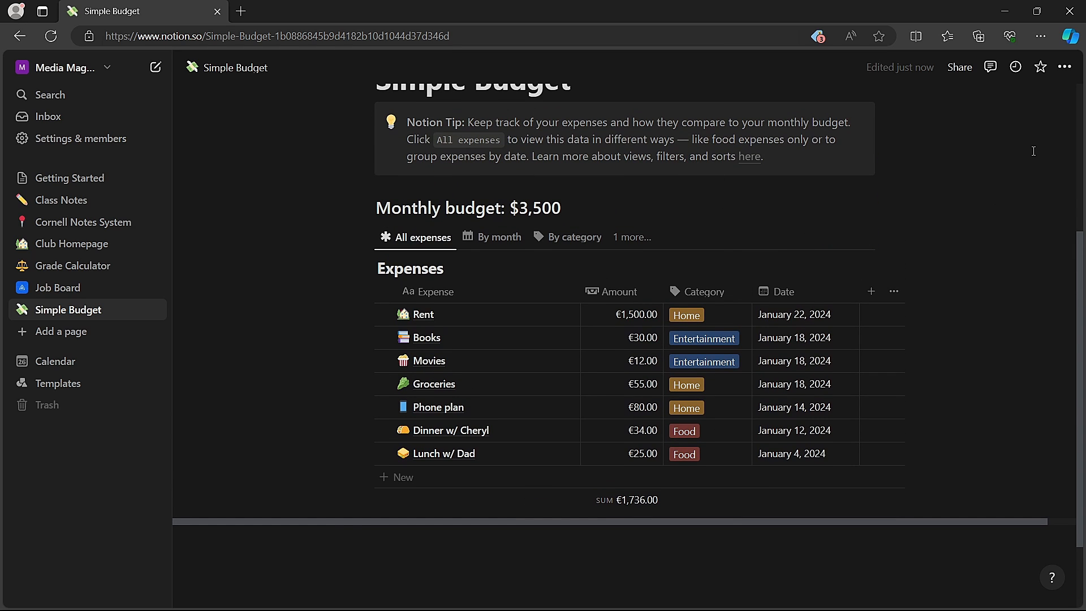